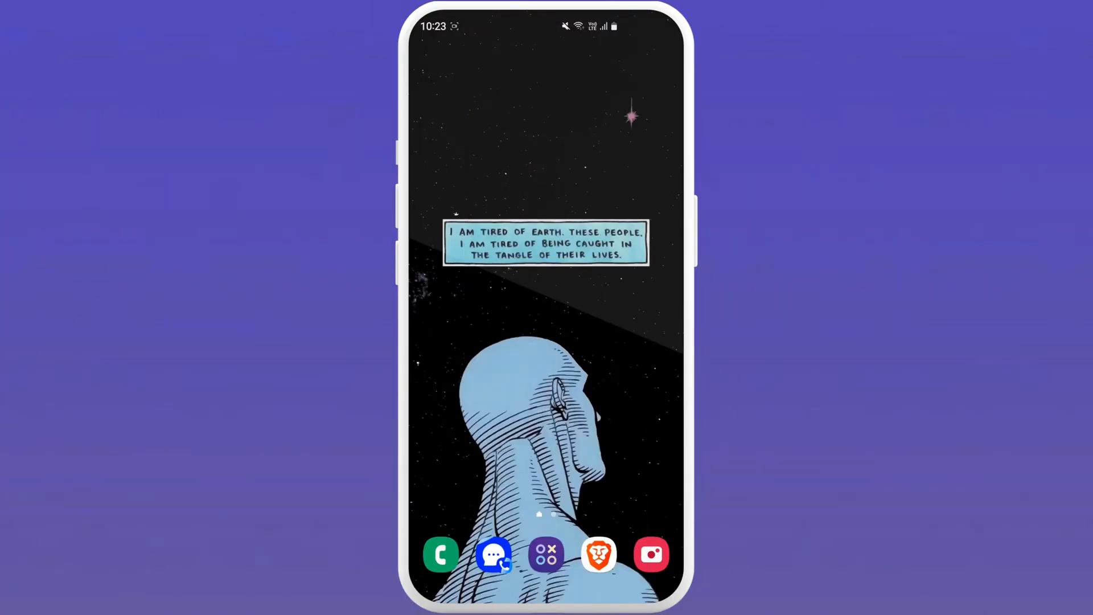
Step: Launch Discord from the app drawer and go to your own profile page
scroll(up, 3)
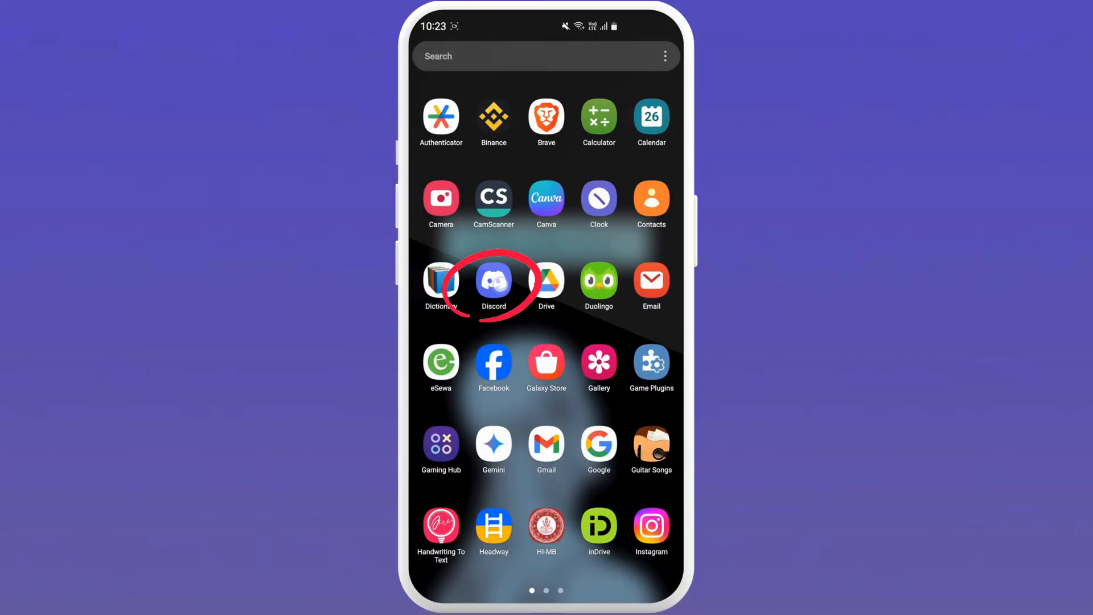
click(493, 285)
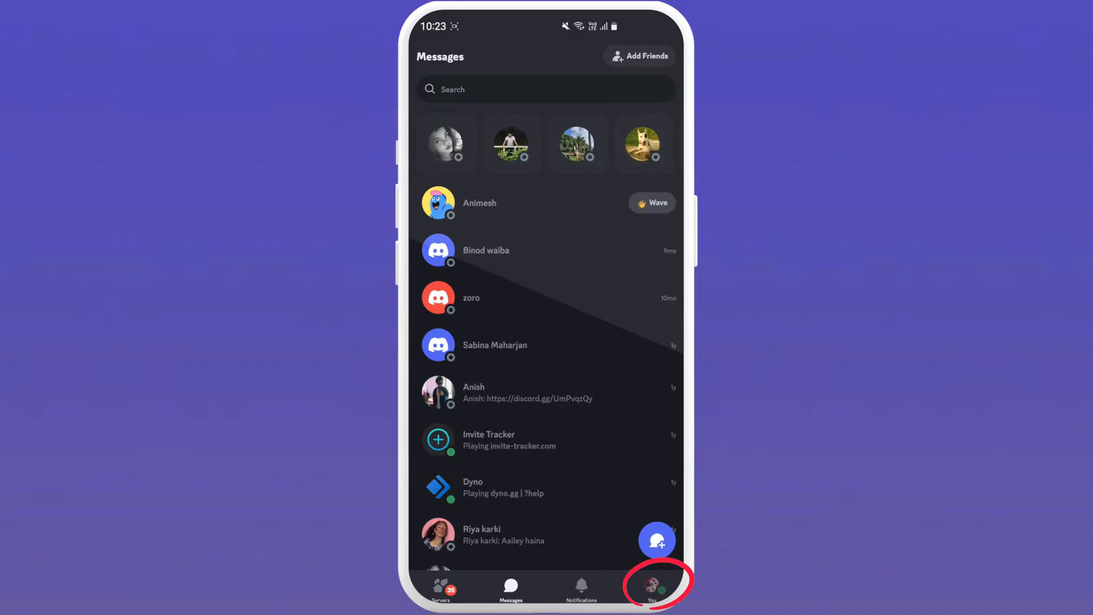
click(652, 588)
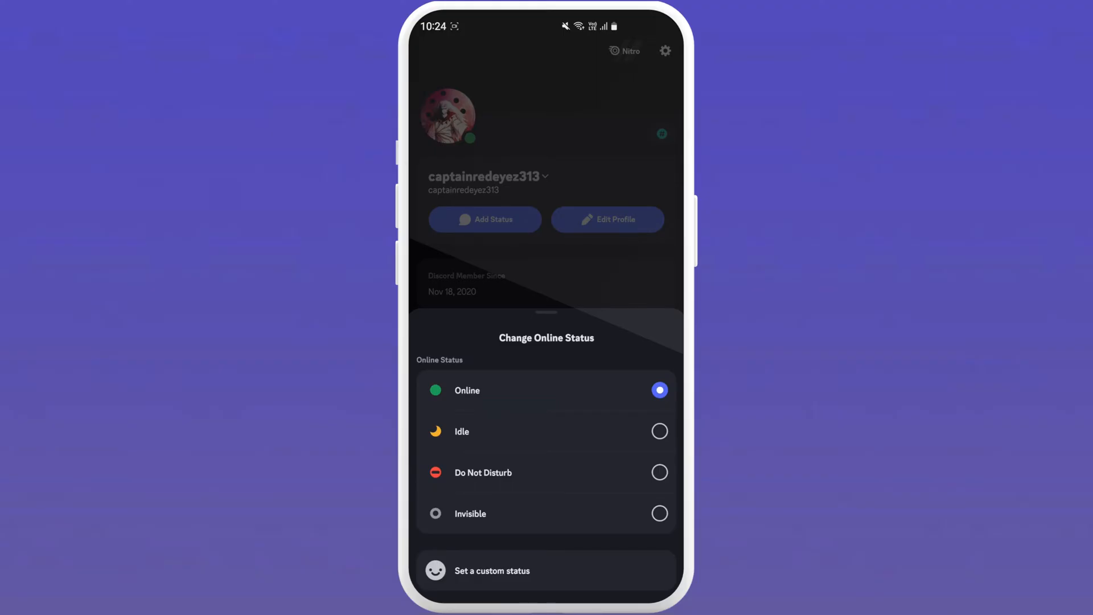
Step: Set your online status to Idle
click(462, 430)
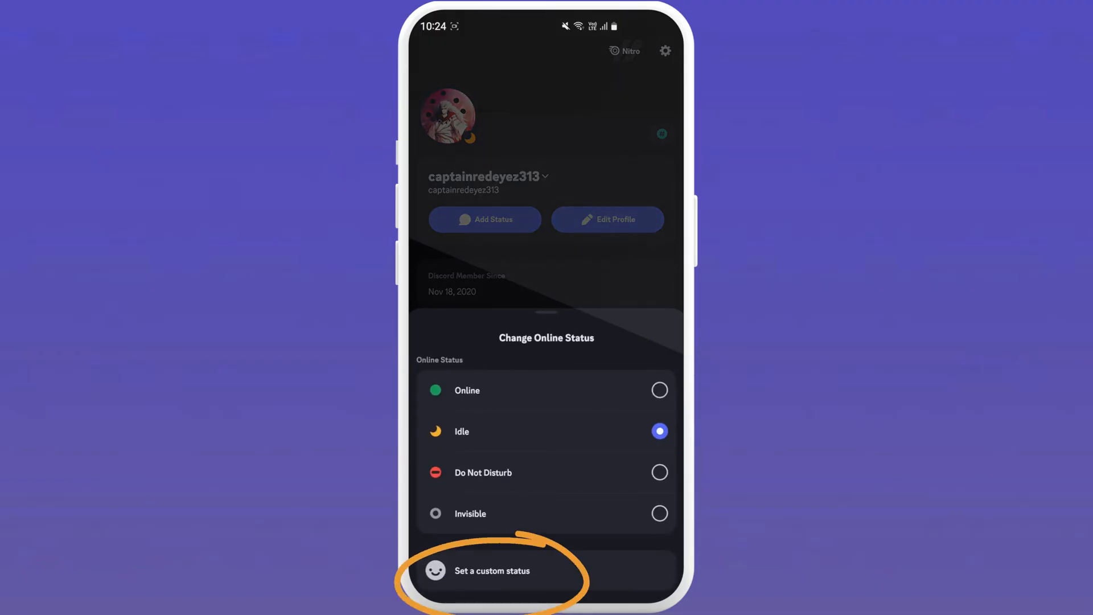
Step: Save the custom status 'out for a walk', clearing tomorrow
click(492, 570)
text(out for a walk)
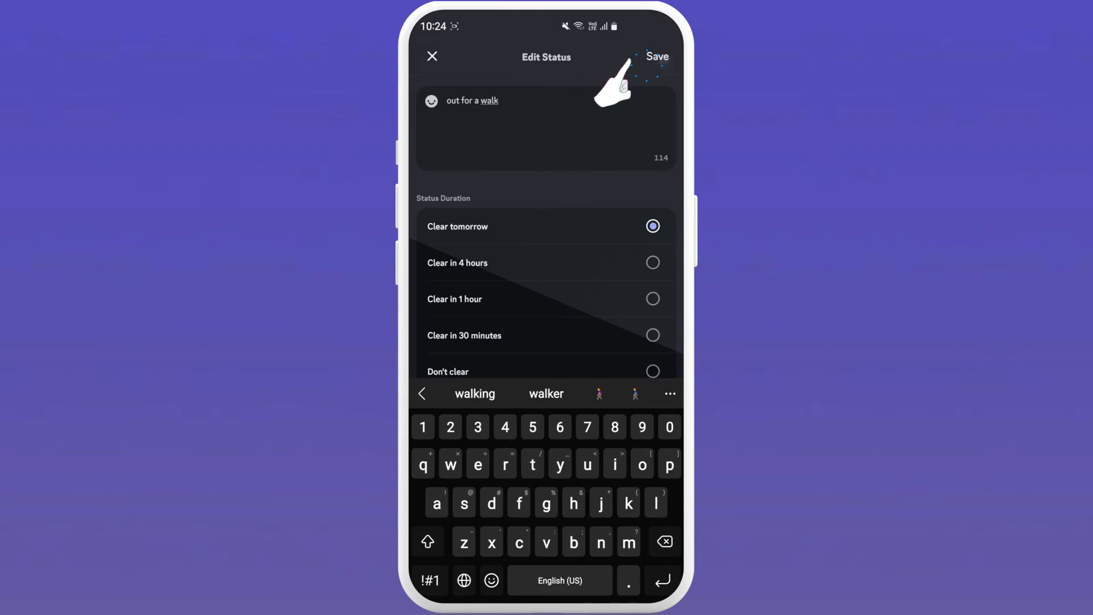
click(656, 57)
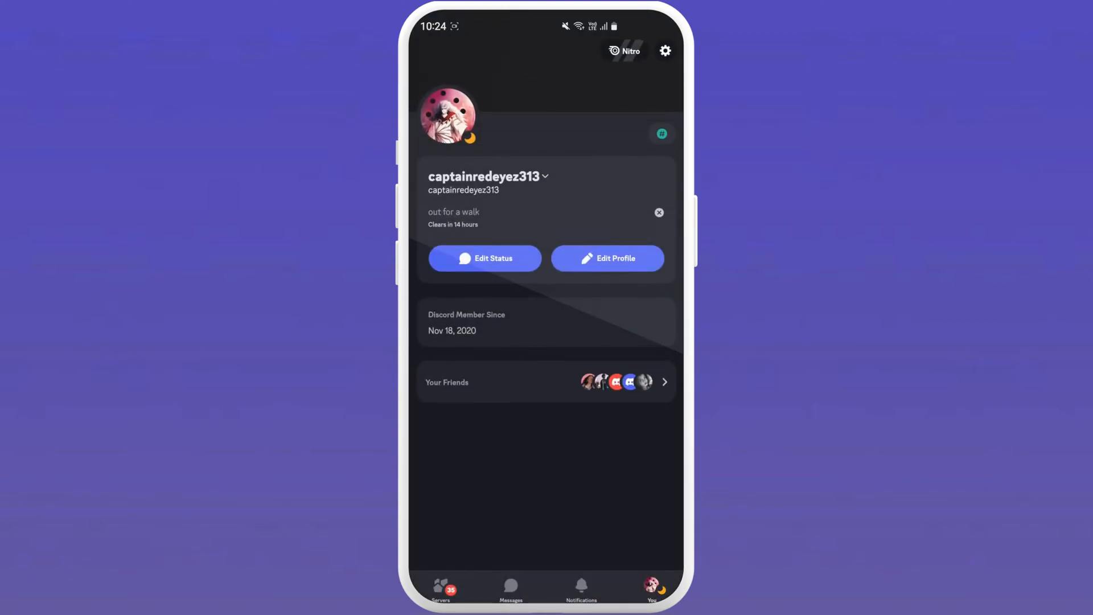